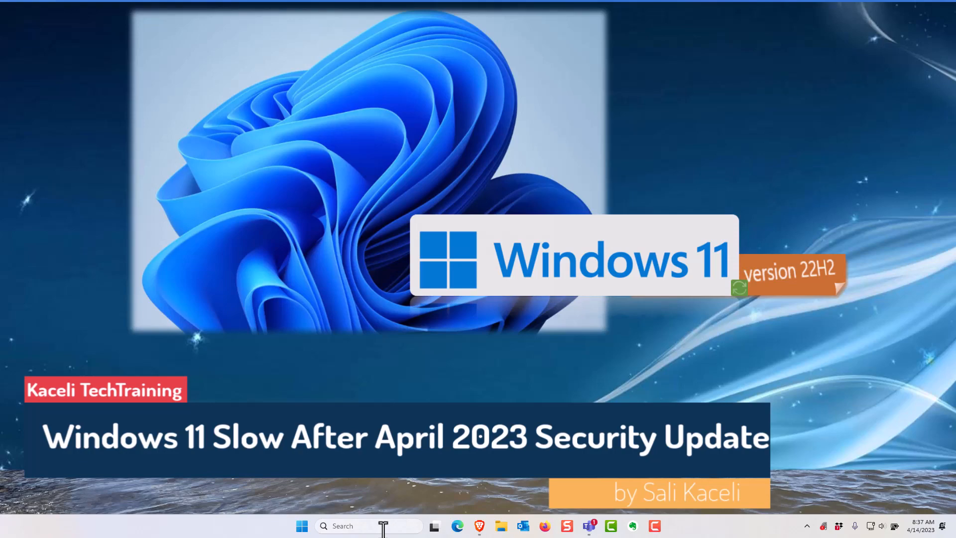
{"action": "mouse_move", "coordinate": [382, 526]}
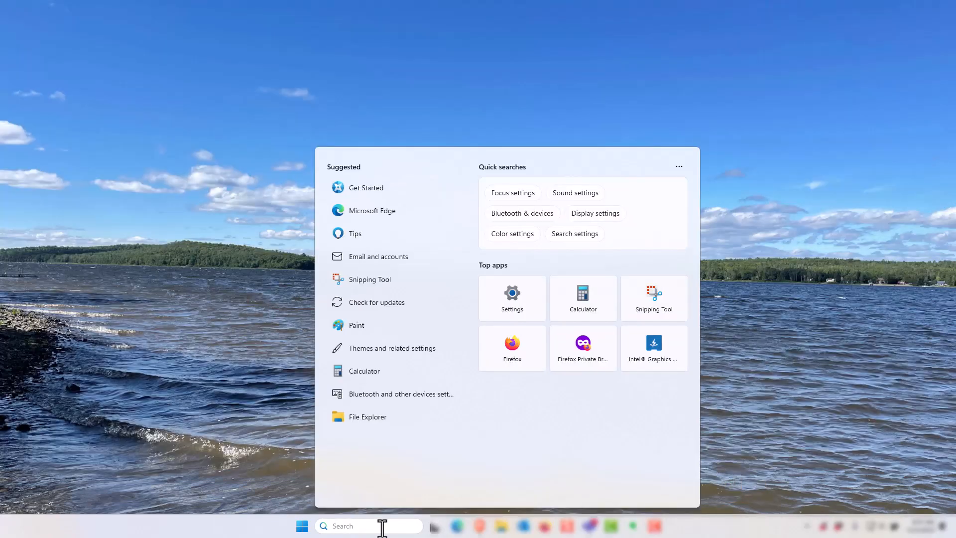
Search 'un' from Start and reach the Uninstall updates list in Settings
{"action": "type", "text": "un"}
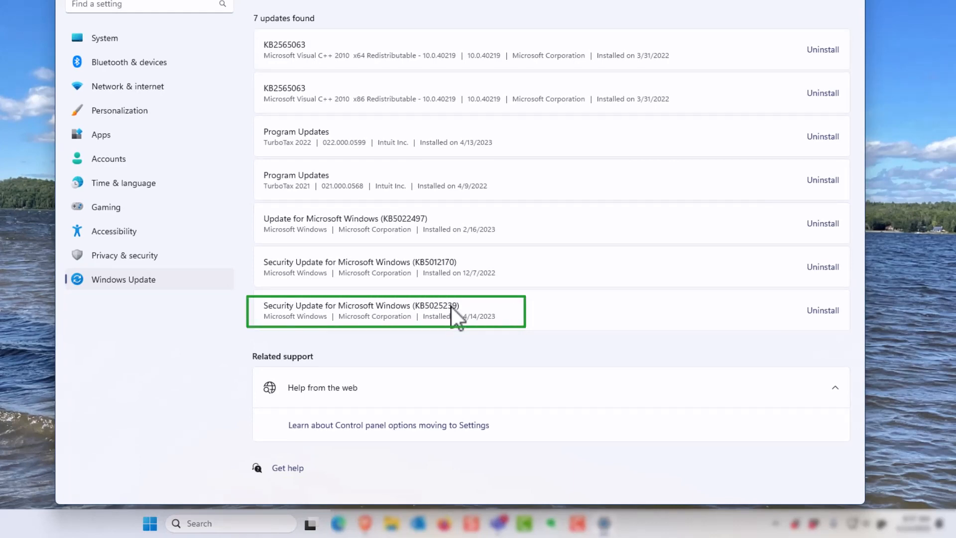
{"action": "mouse_move", "coordinate": [430, 335]}
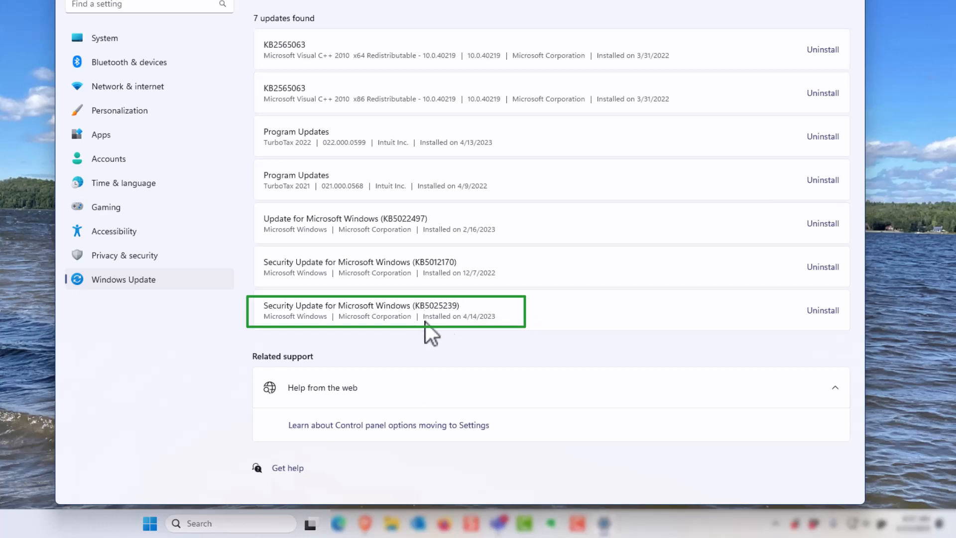
{"action": "mouse_move", "coordinate": [497, 333]}
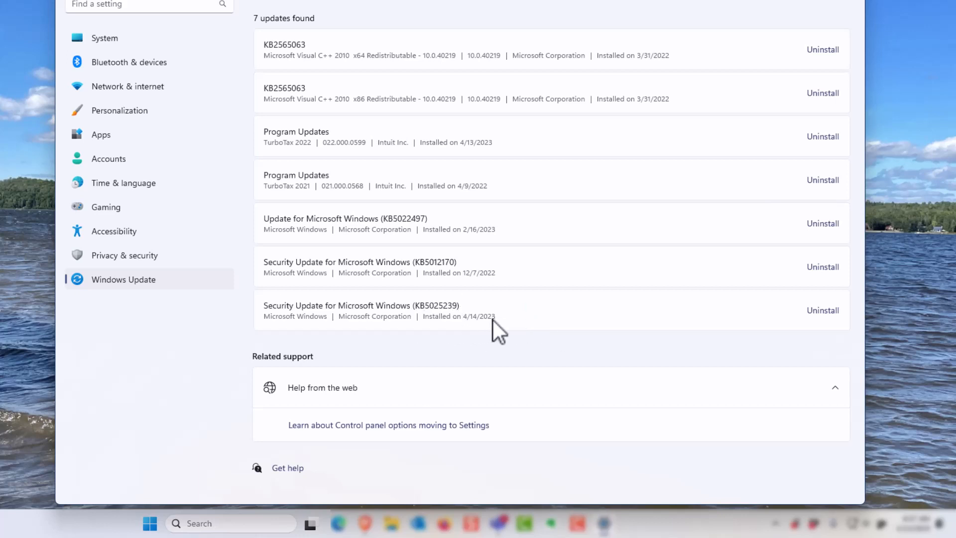
{"action": "mouse_move", "coordinate": [823, 309]}
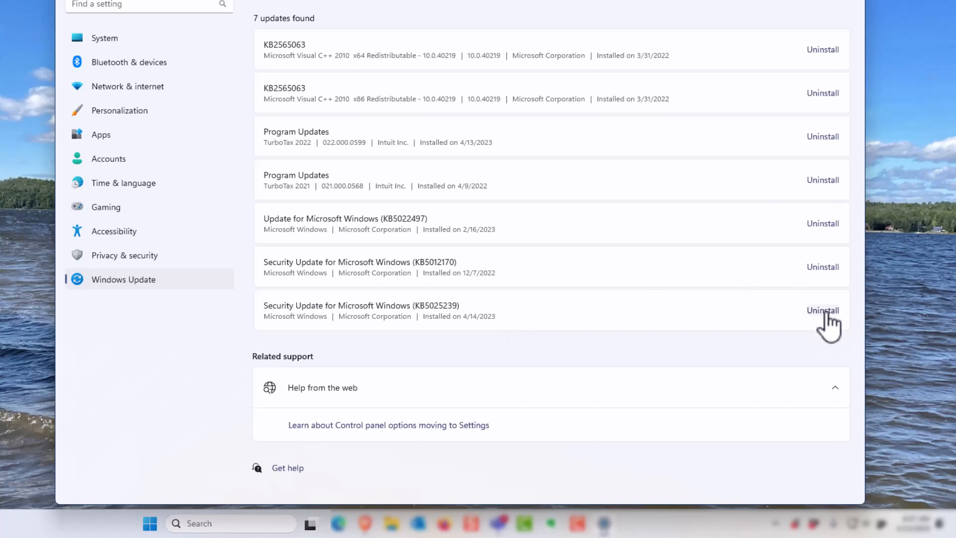
Uninstall Security Update KB5025239 and confirm its removal in the popup
{"action": "left_click", "coordinate": [822, 309]}
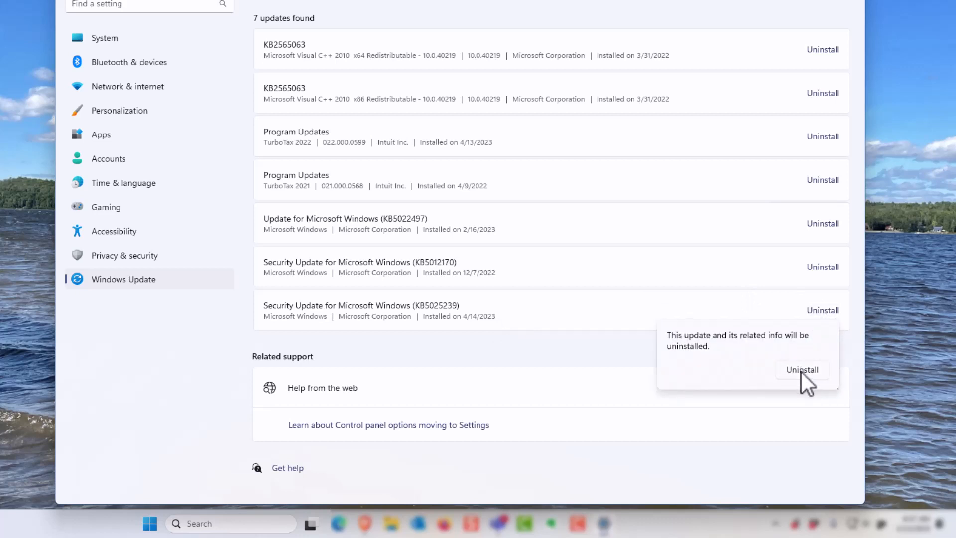
{"action": "left_click", "coordinate": [802, 369]}
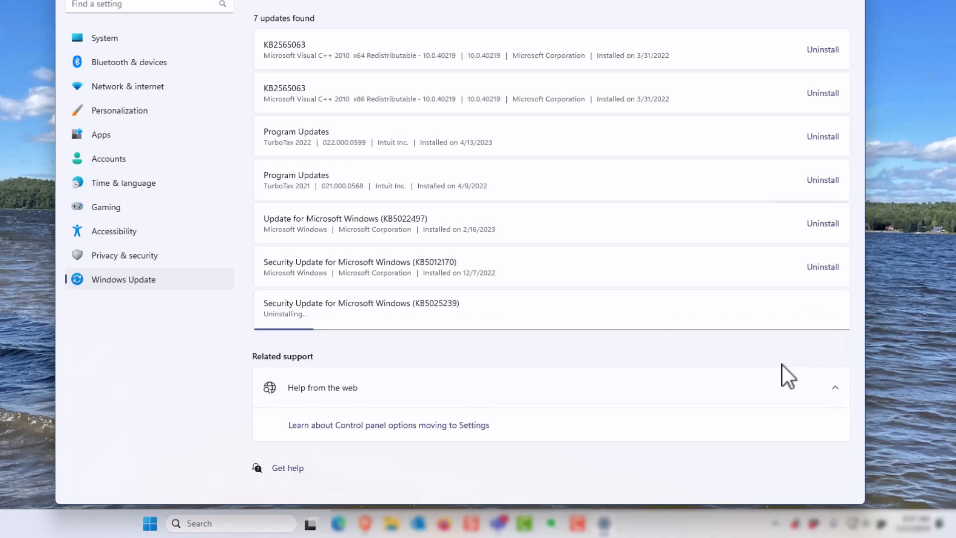